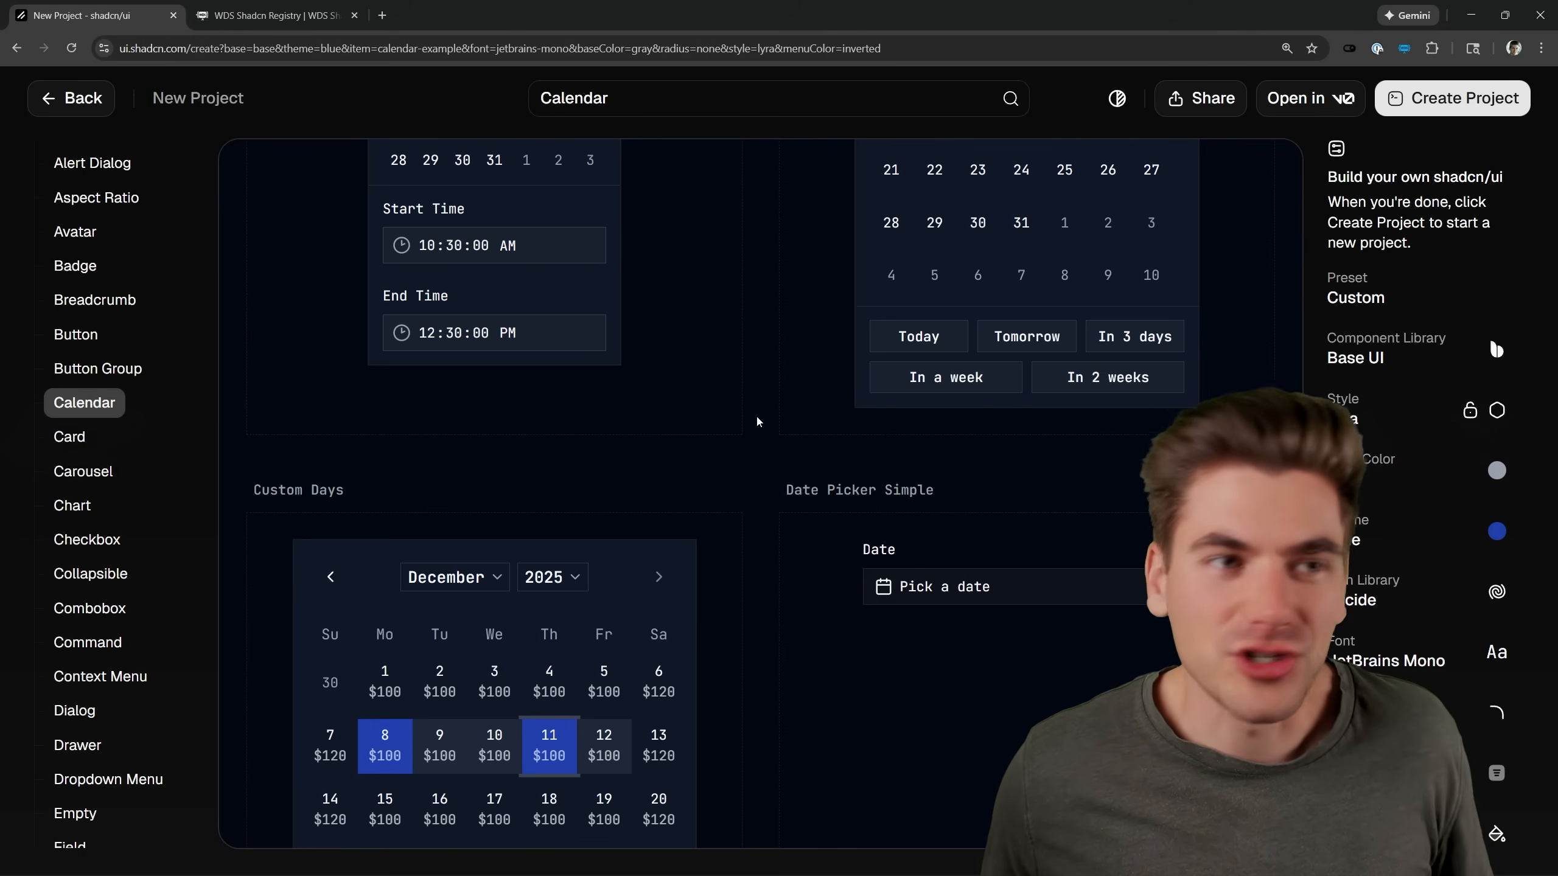
Switch from the shadcn/ui create page to the WDS Shadcn Registry home page.
{"action": "left_click", "coordinate": [280, 14]}
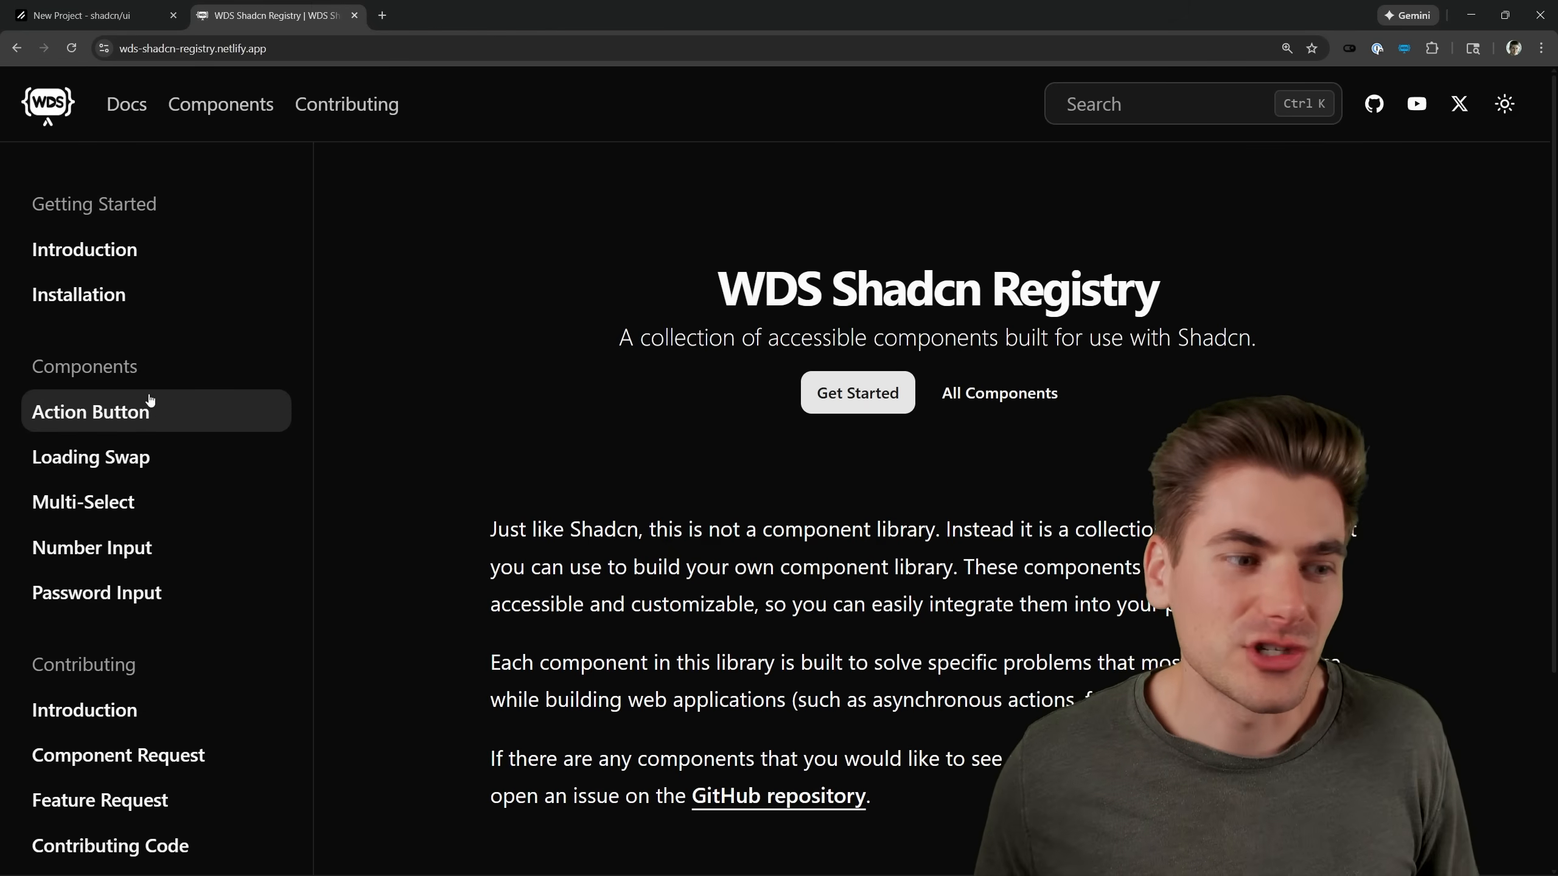
Show the Multi-Select component demo with its framework options, SvelteKit and Nuxt.js chosen.
{"action": "left_click", "coordinate": [83, 502]}
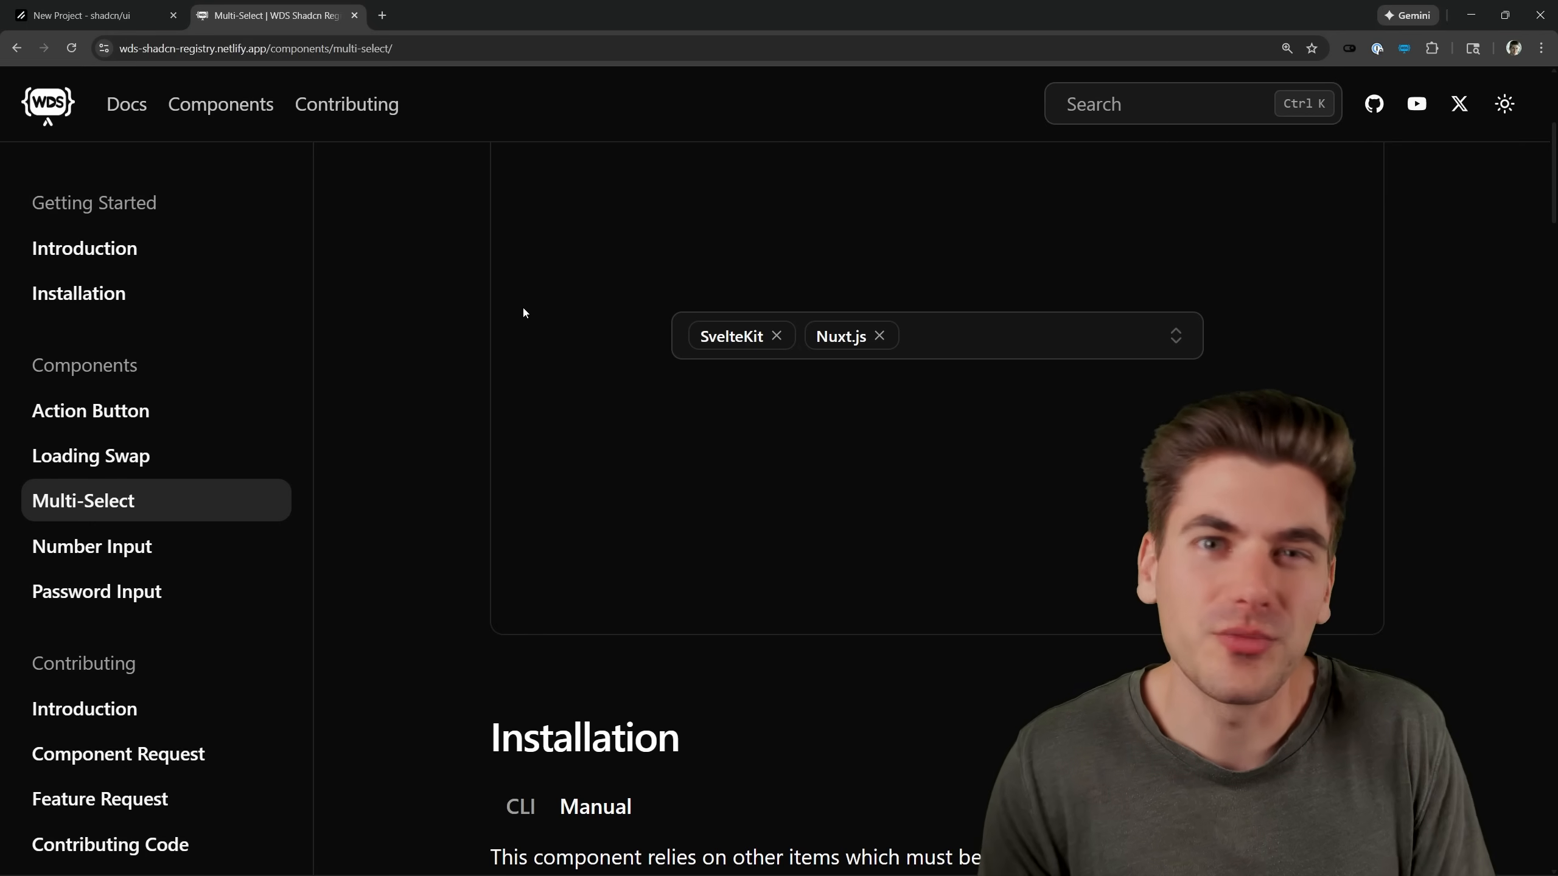
{"action": "left_click", "coordinate": [1176, 336]}
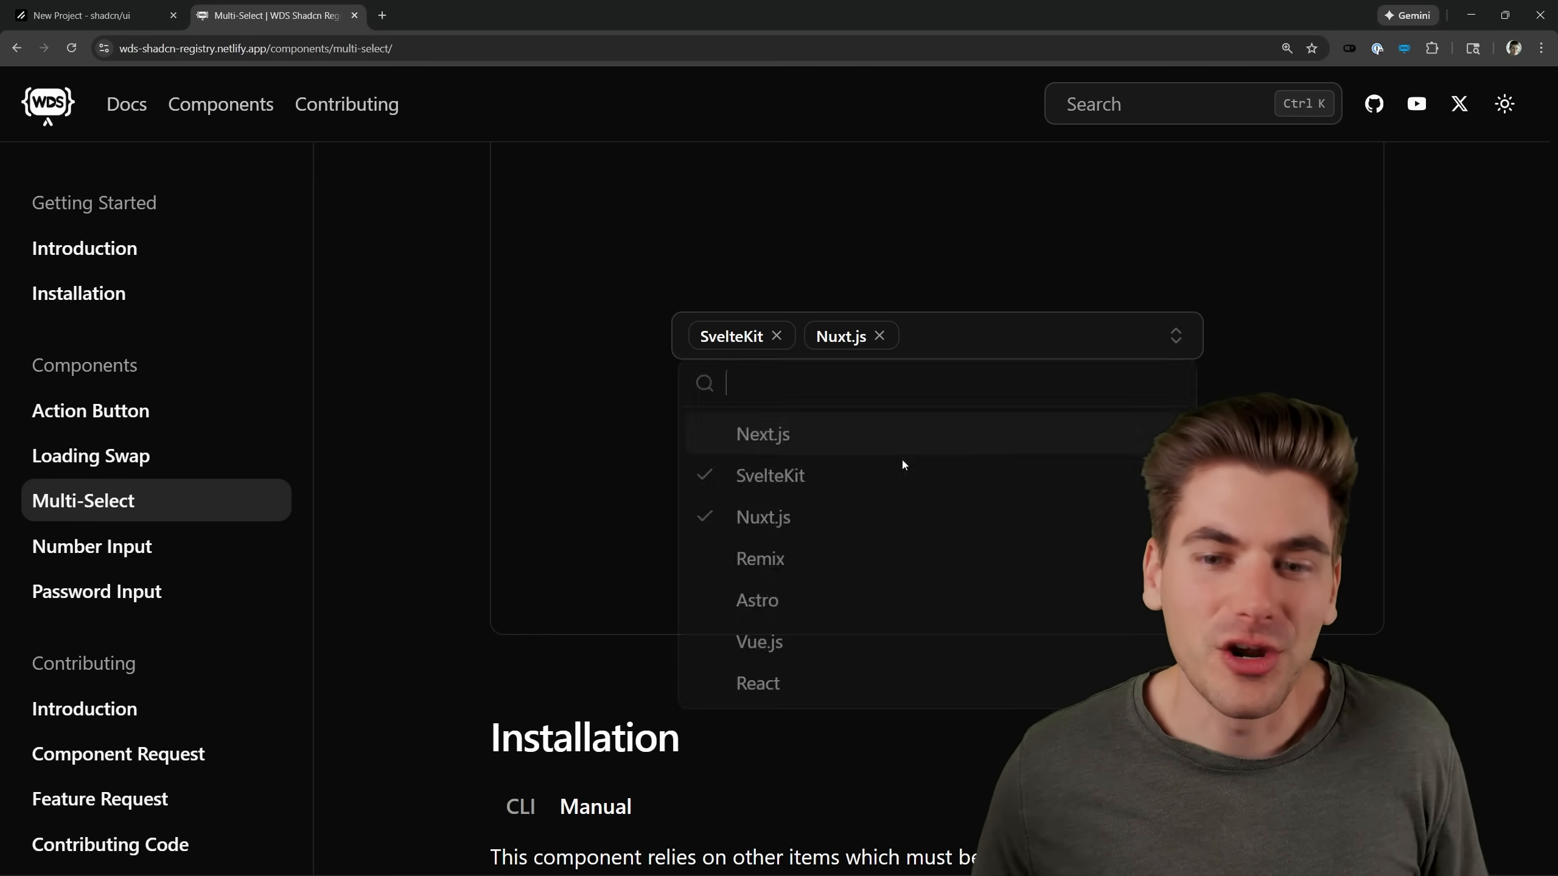
{"action": "left_click", "coordinate": [584, 379]}
{"action": "type", "text": "@wds"}
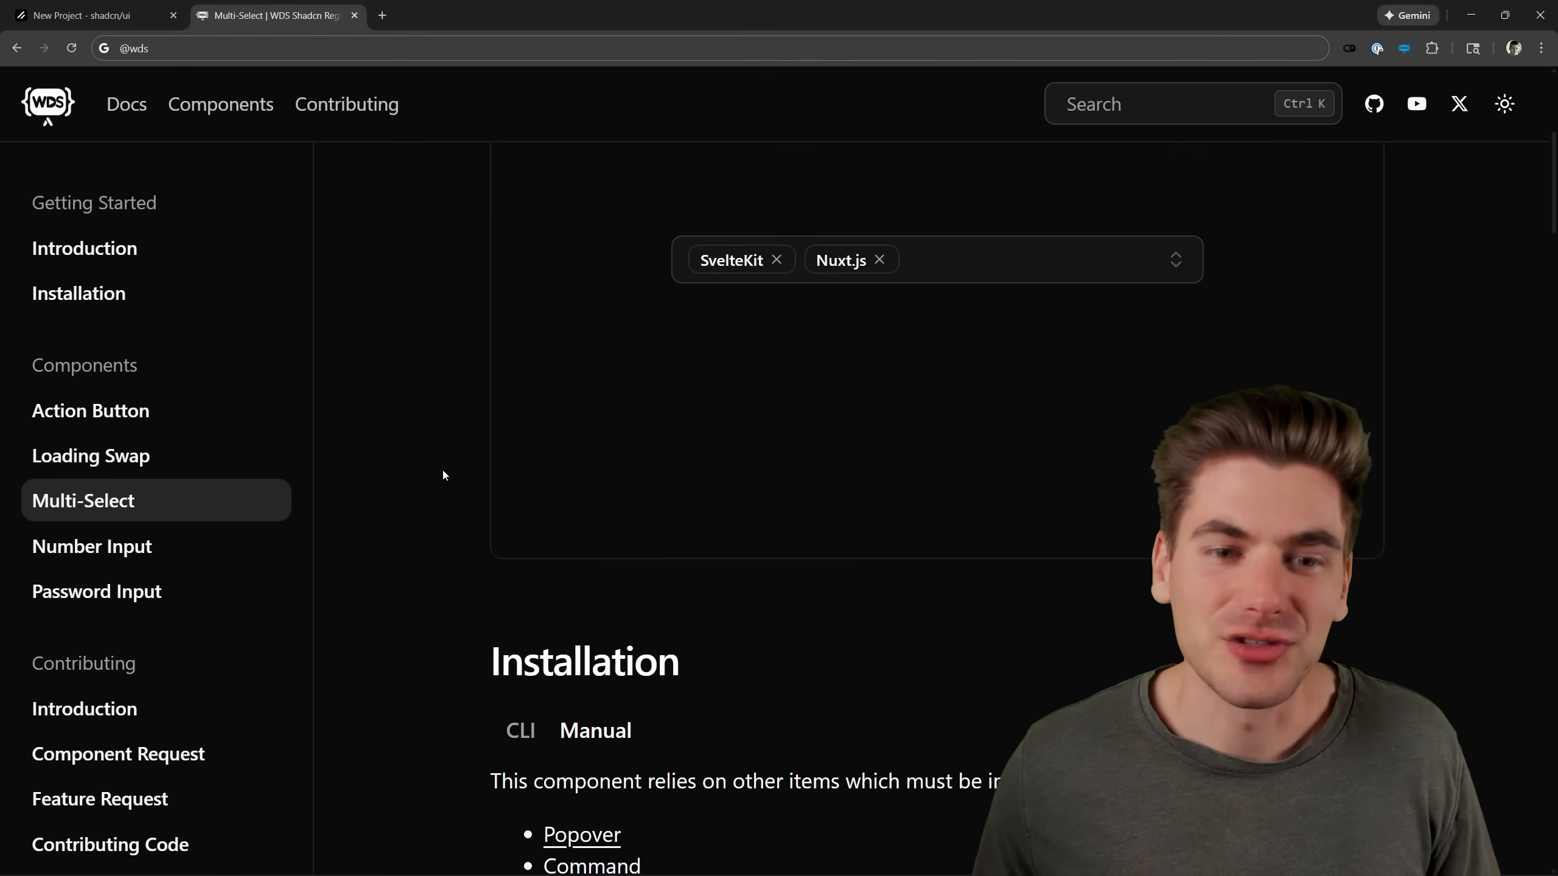
{"action": "scroll", "scroll_direction": "down", "scroll_amount": 3}
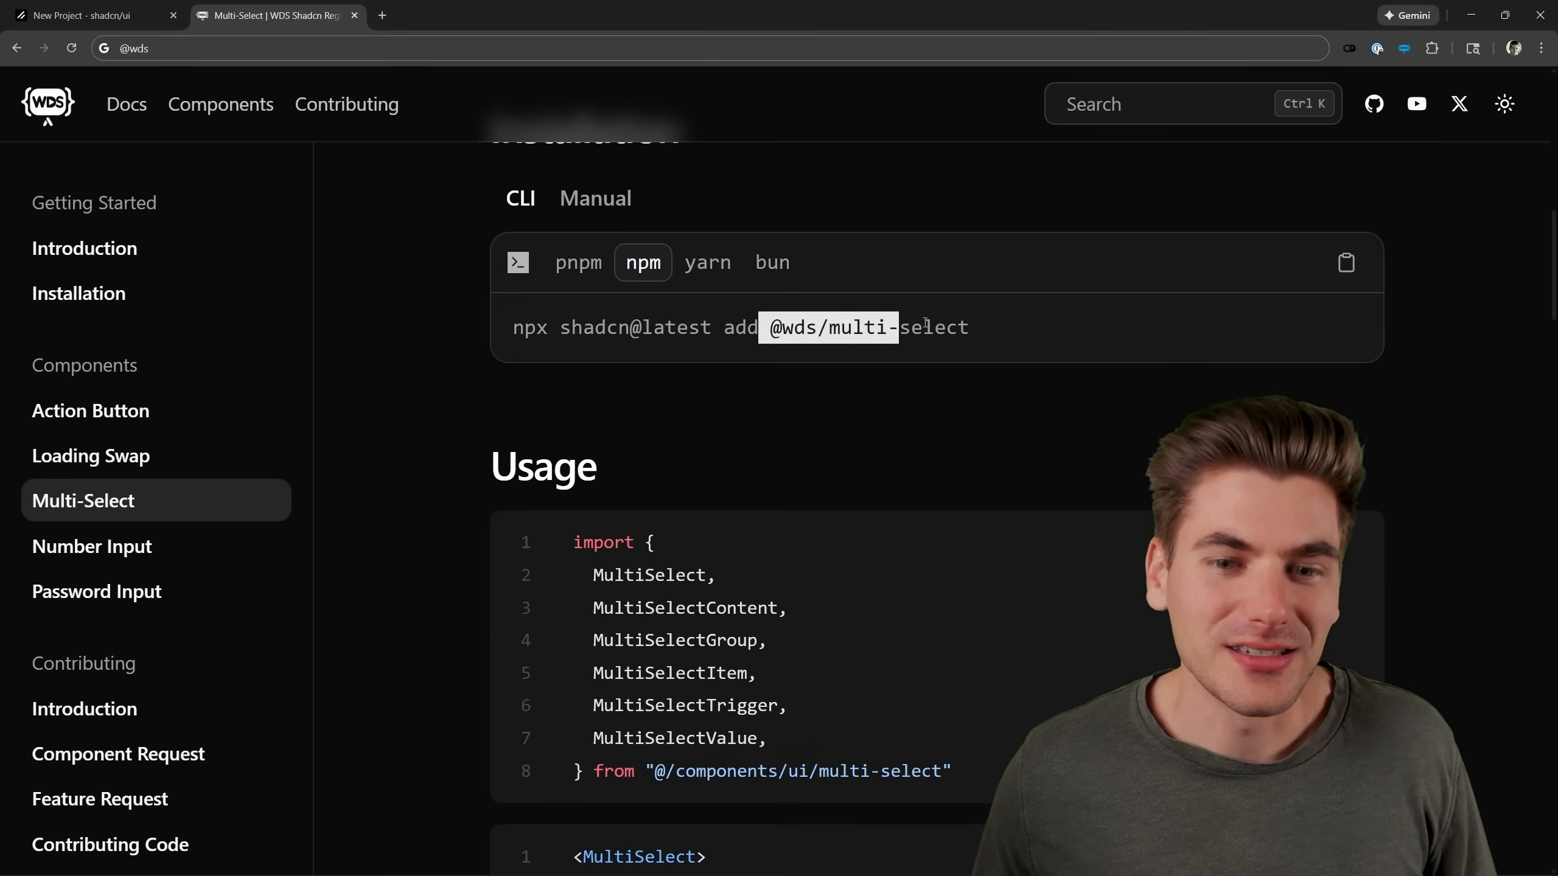